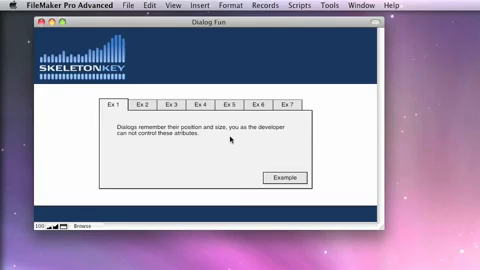
mouse_move(225, 145)
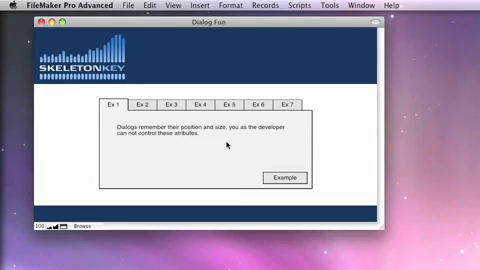
- Run the Ex 1 dialog example and dismiss its message
click(288, 178)
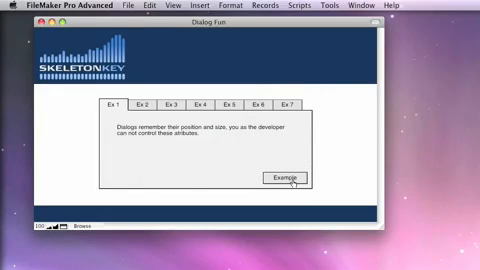
click(287, 178)
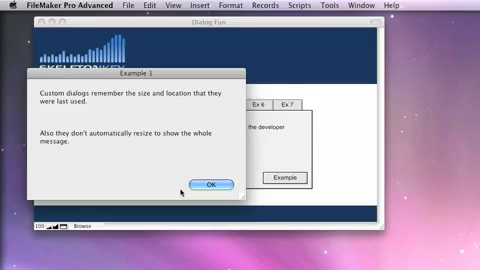
click(208, 184)
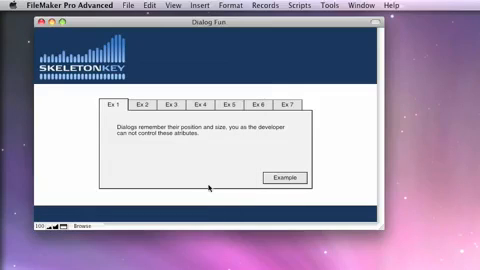
click(287, 177)
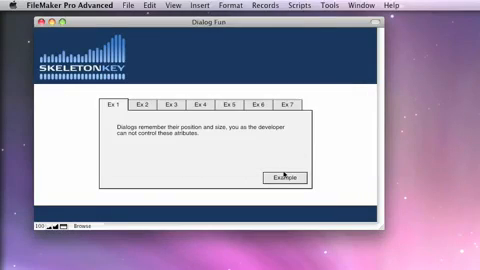
click(294, 178)
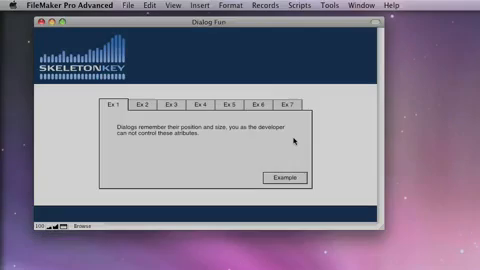
- On the Ex 2 tab, enter a discount of .35 in the dialog and store it
click(147, 104)
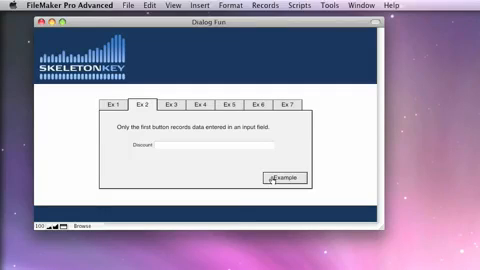
click(286, 178)
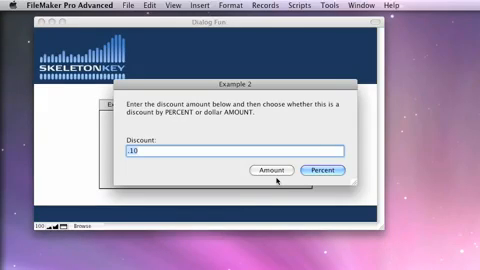
text(5)
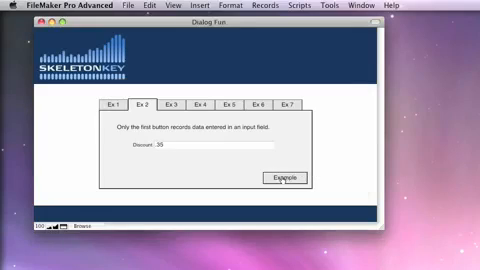
click(285, 178)
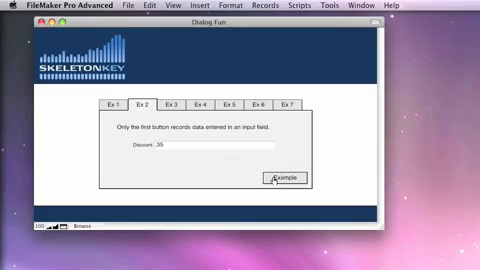
mouse_move(212, 168)
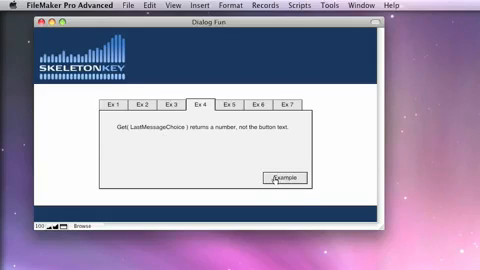
- Run the Ex 4 example twice, choosing Three and dismissing the button 3 result
click(288, 177)
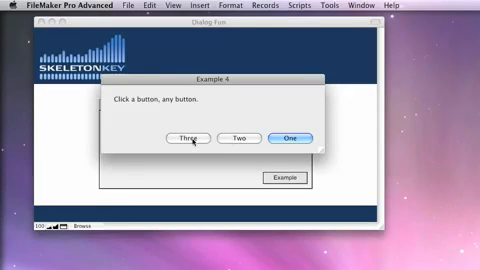
click(184, 138)
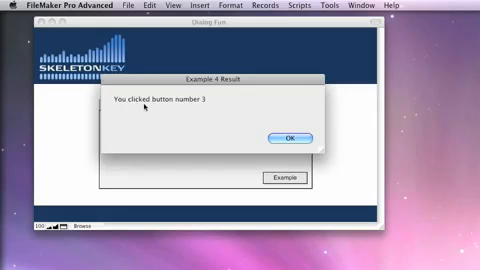
click(282, 138)
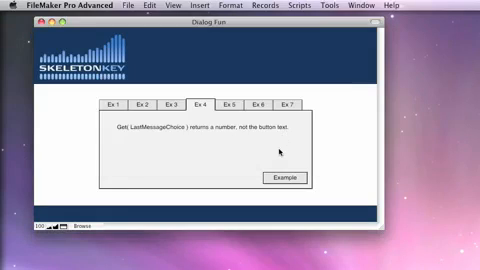
click(285, 177)
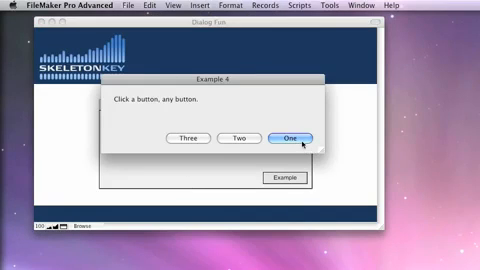
mouse_move(182, 146)
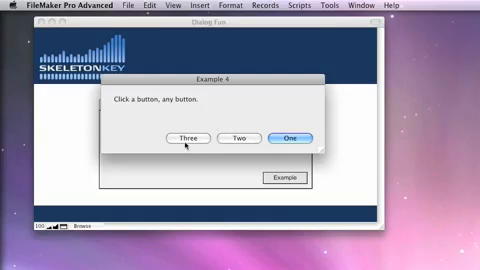
click(272, 138)
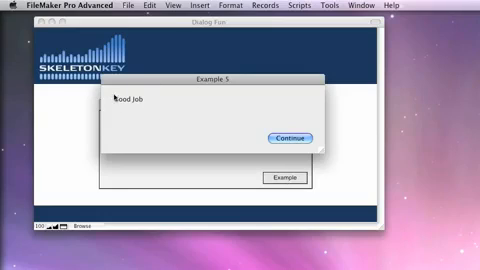
- Click Continue on the Example 5 Good Job dialog
click(288, 138)
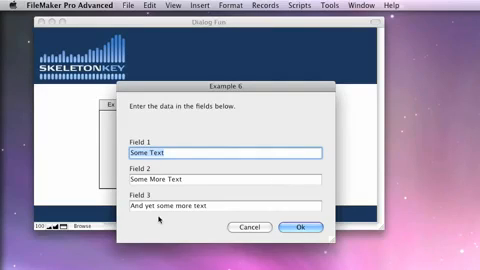
mouse_move(274, 118)
text(Sol)
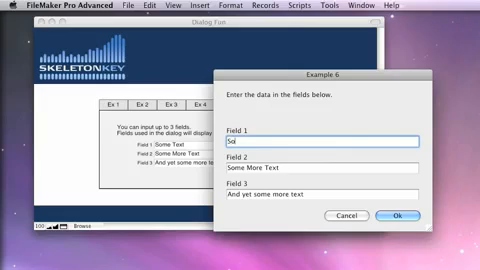
- Enter 'Something Else' in Field 1 of the Ex 6 dialog and confirm with Ok
text(Something Else)
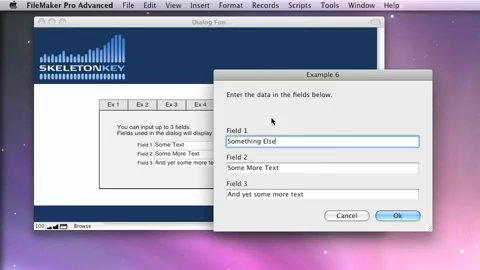
click(398, 216)
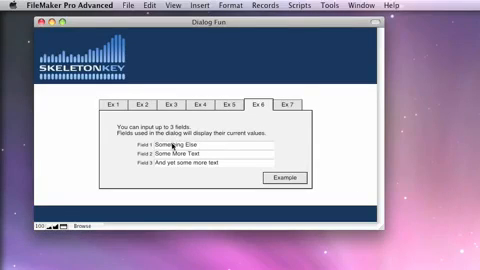
click(282, 178)
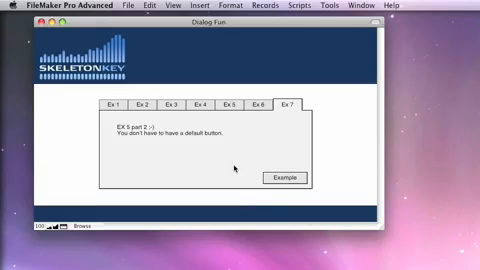
- Run the Ex 7 example, then go to the Skeleton Key contact screen
click(285, 177)
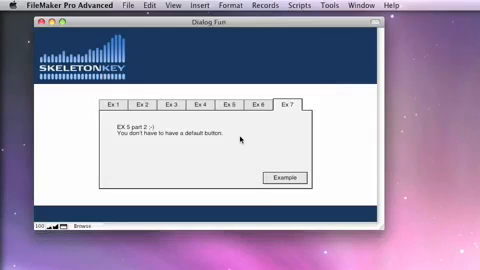
click(289, 177)
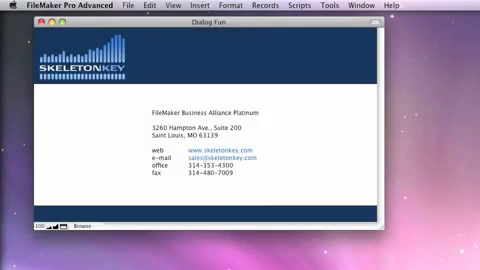